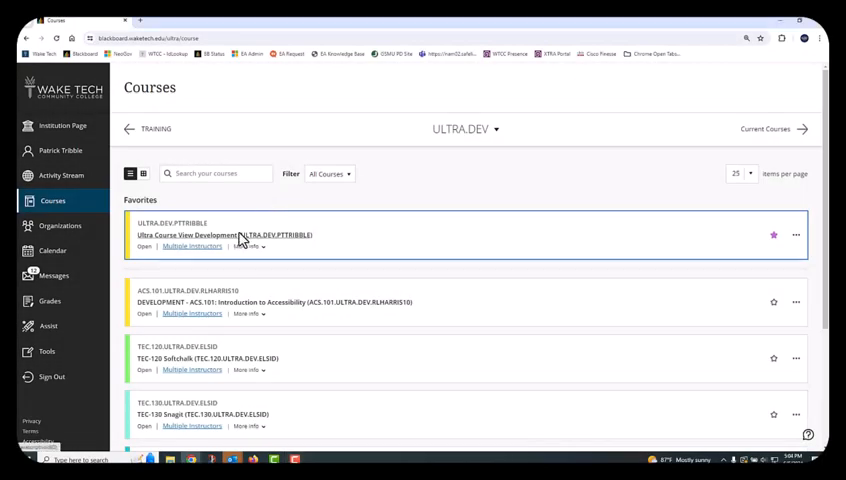
Enter the Ultra Course View Development course and start adding a new content item.
left_click(224, 236)
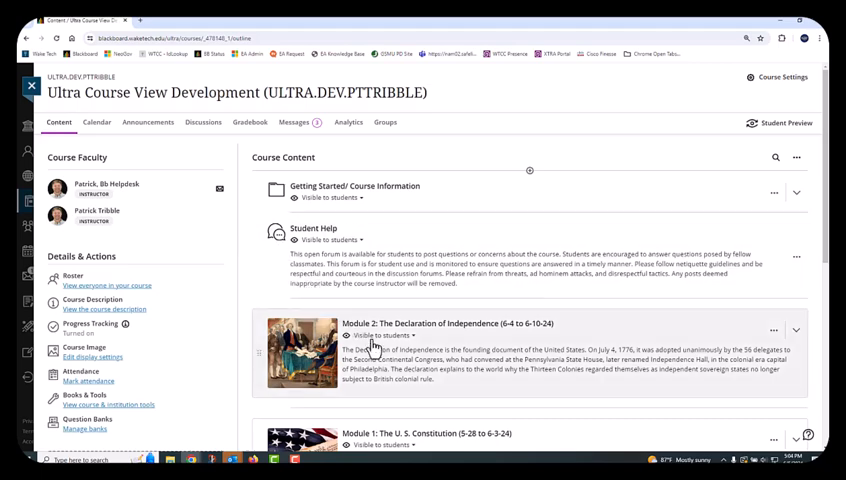
mouse_move(476, 416)
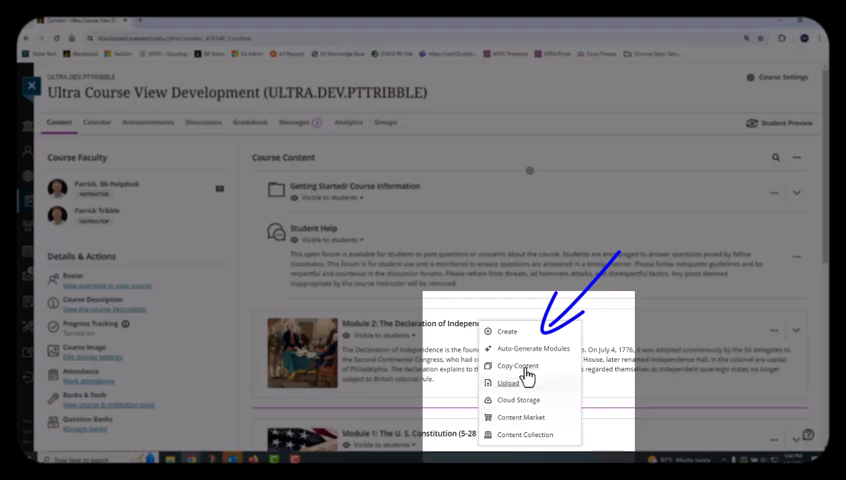
left_click(508, 332)
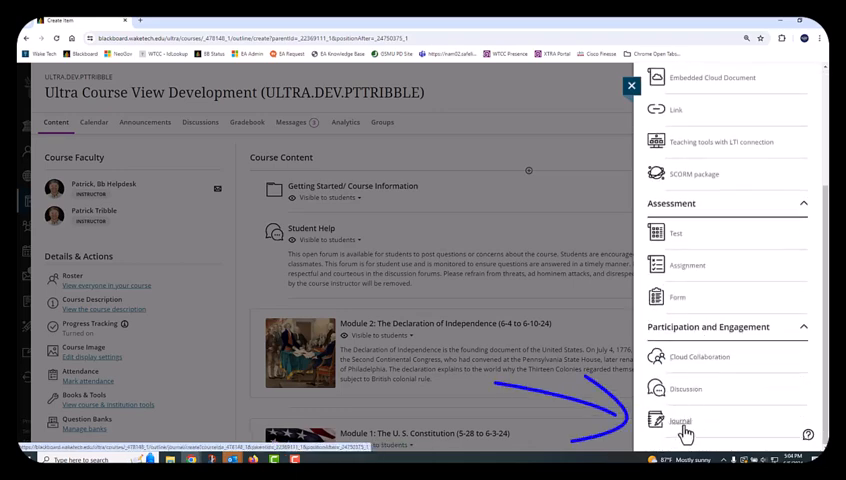
Create a Journal named 'Module 2 Journal- Declaration of Independence' with the 100-point, 200-word prompt and save it.
left_click(680, 420)
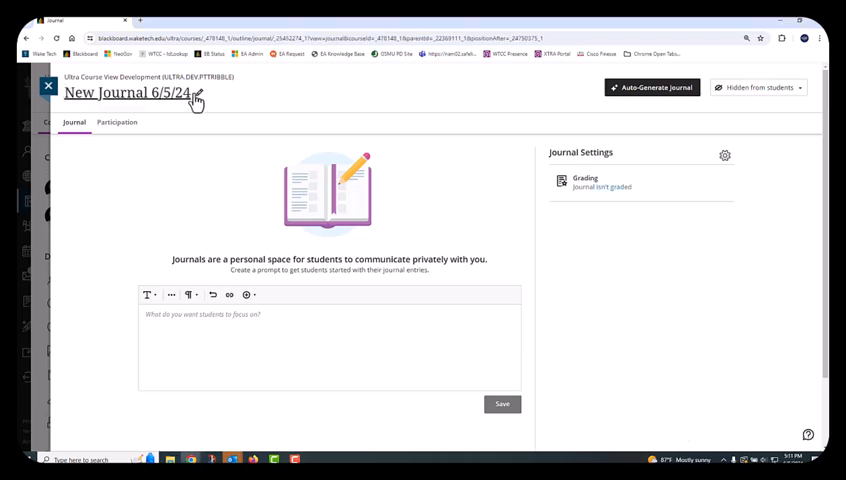
left_click(198, 100)
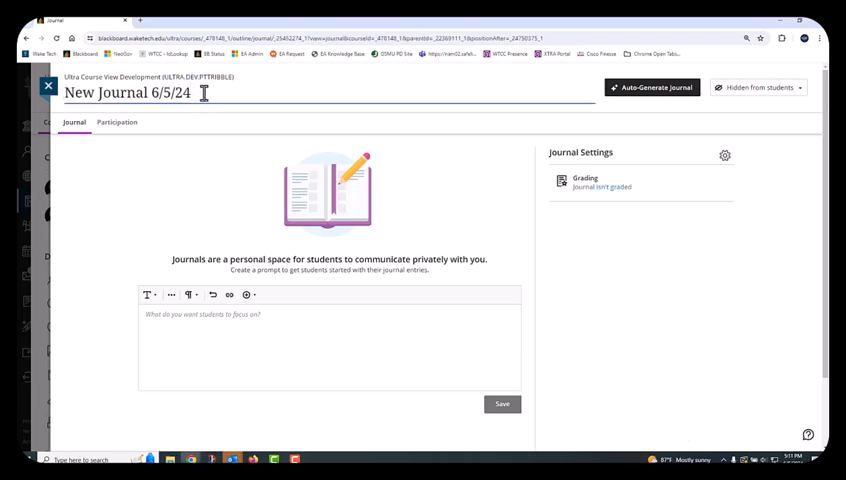
type("Module 2 Journal- Declaration of Independence")
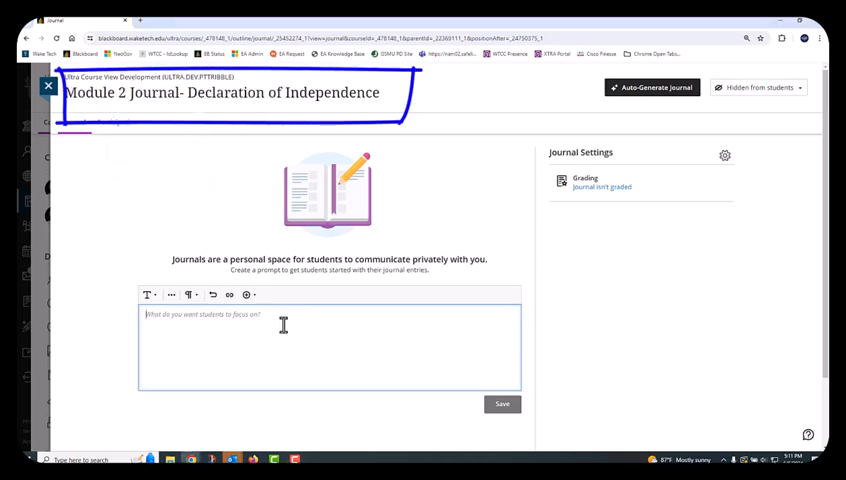
type("This is a graded activity worth 100 points and should not exceed 200 words. Review the grading rubric prior to submitting the activity.")
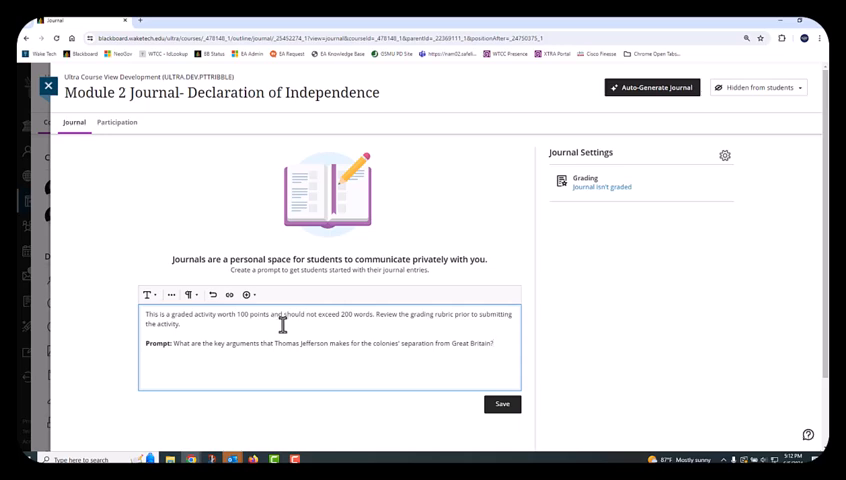
mouse_move(462, 400)
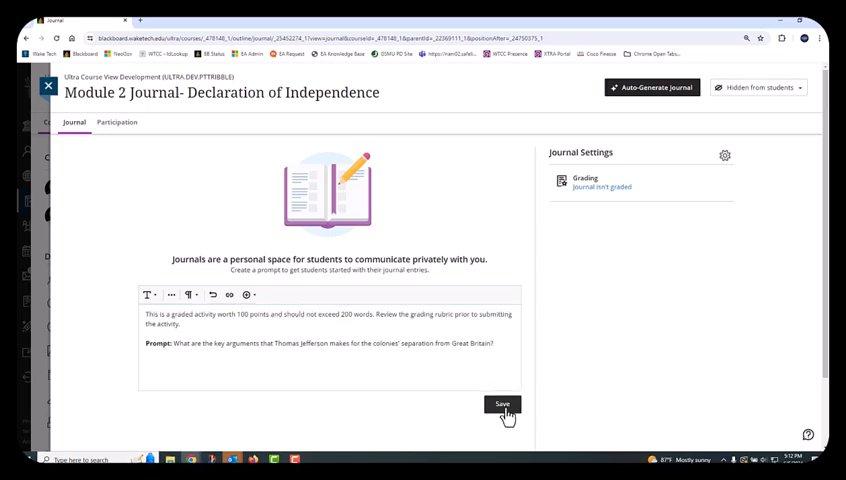
left_click(504, 404)
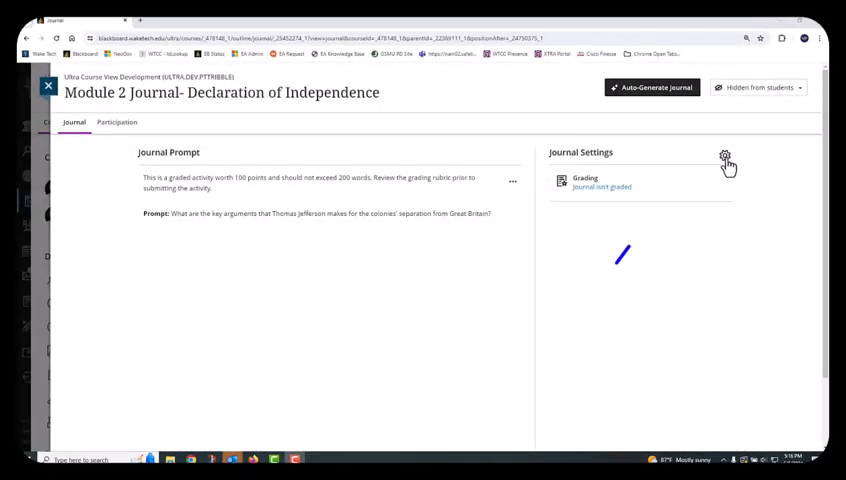
Bring up the Module 2 journal's settings panel from the gear icon.
left_click(724, 158)
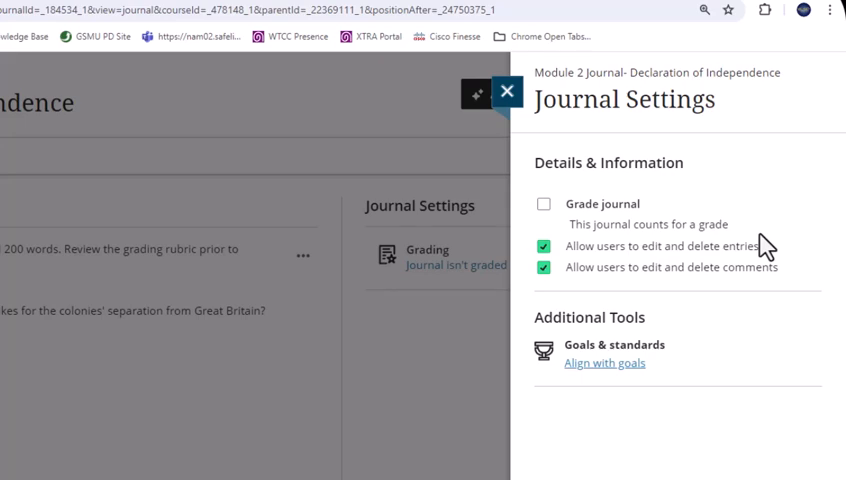
mouse_move(760, 248)
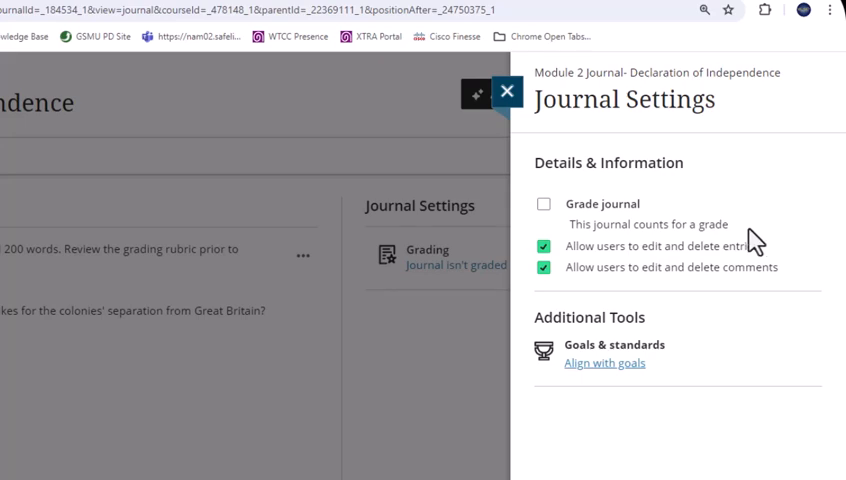
mouse_move(764, 256)
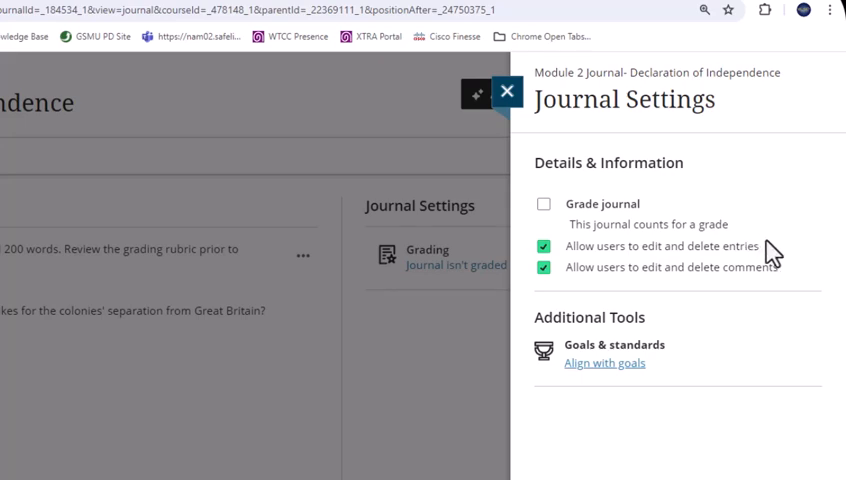
mouse_move(780, 276)
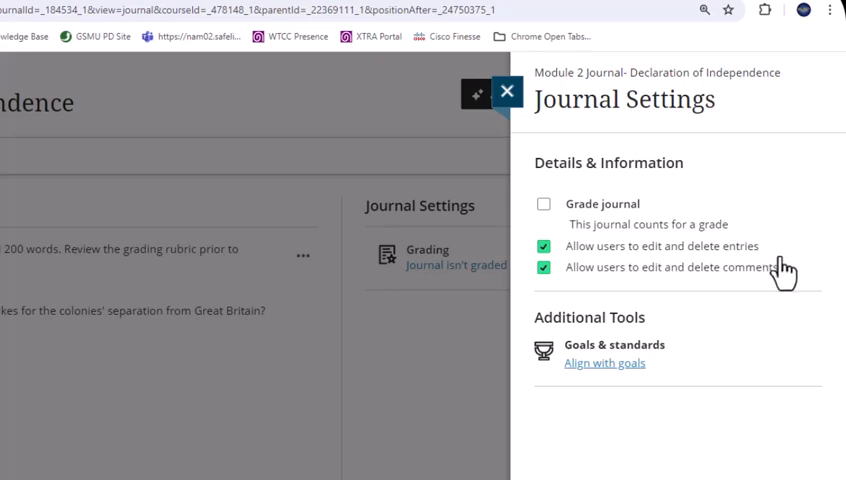
mouse_move(784, 270)
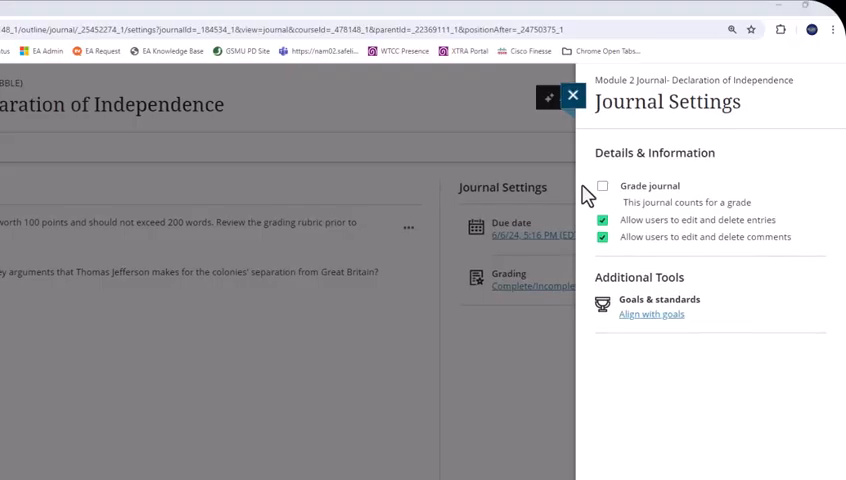
mouse_move(586, 196)
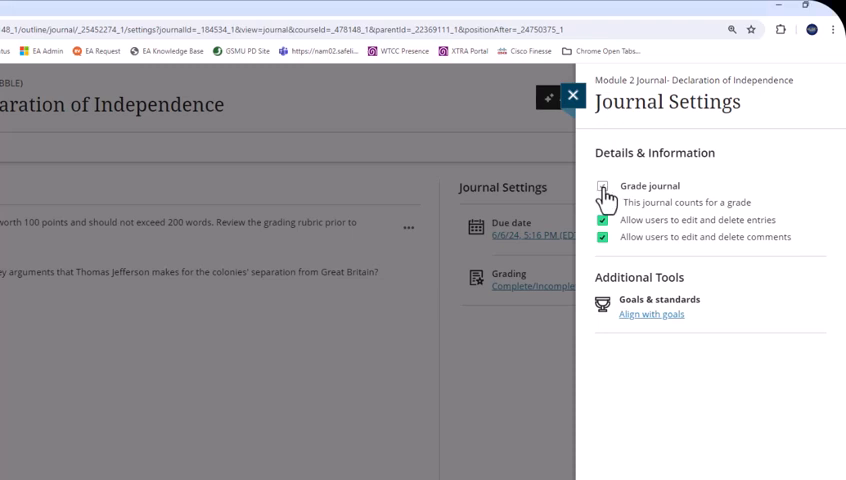
Enable Grade journal with Complete/Incomplete schema and 100 maximum points, then save.
left_click(604, 186)
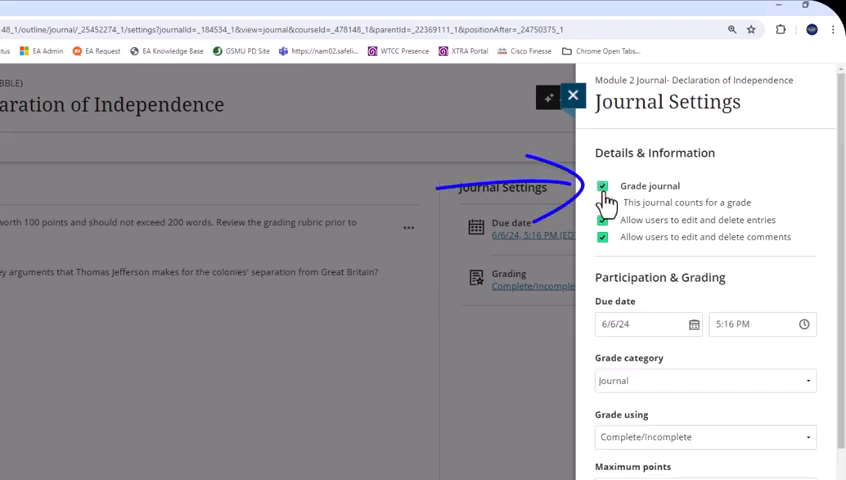
scroll("down", 3)
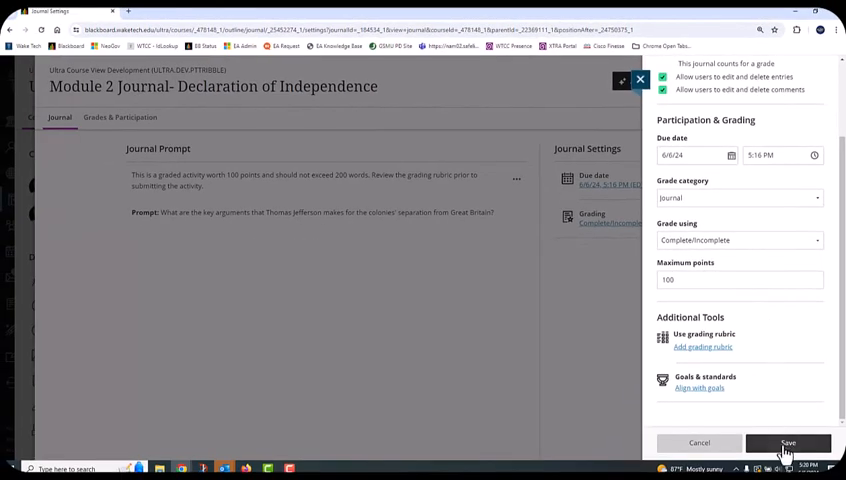
left_click(788, 442)
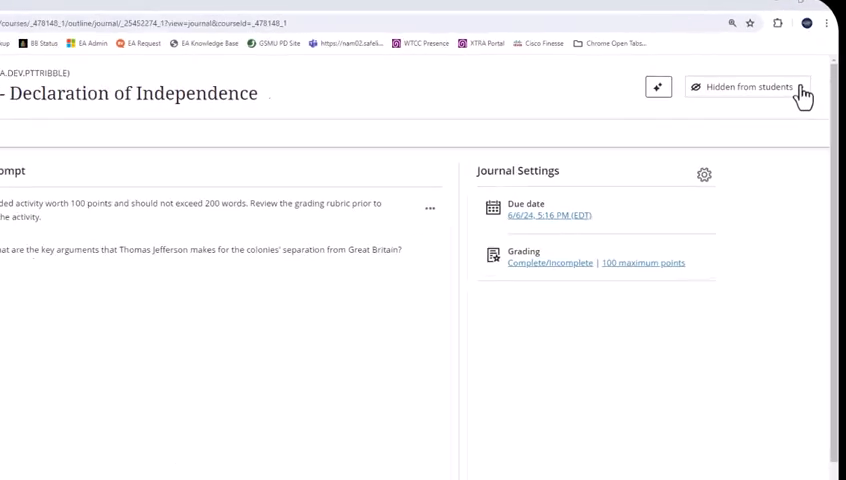
Change the journal from Hidden from students to Visible to students.
left_click(748, 86)
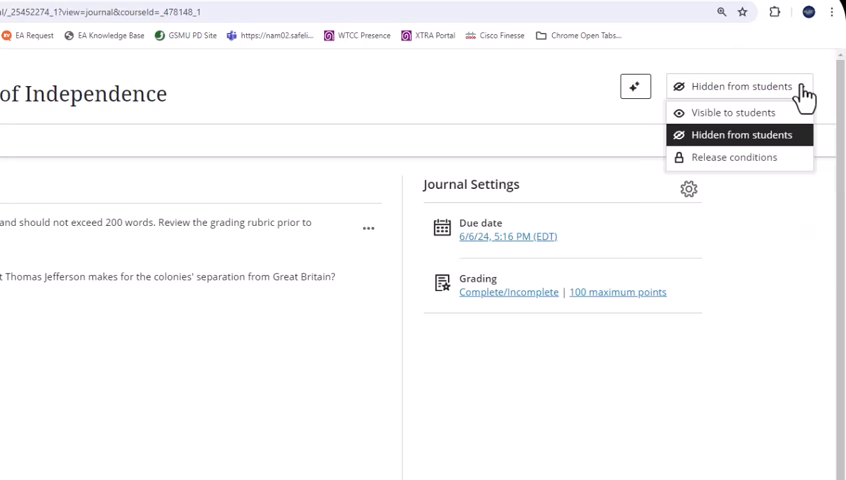
left_click(732, 112)
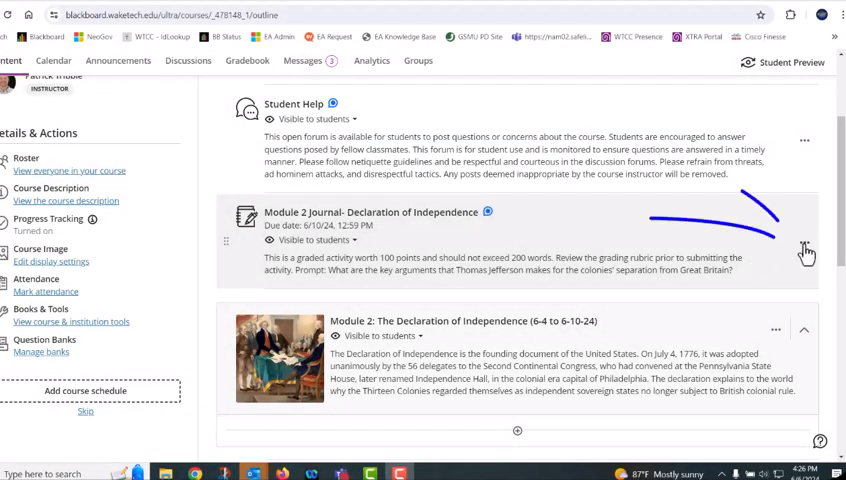
left_click(804, 250)
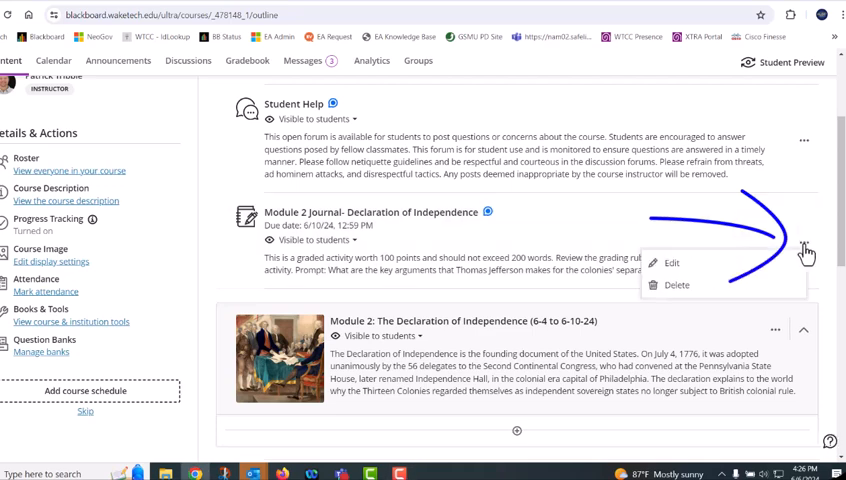
left_click(804, 244)
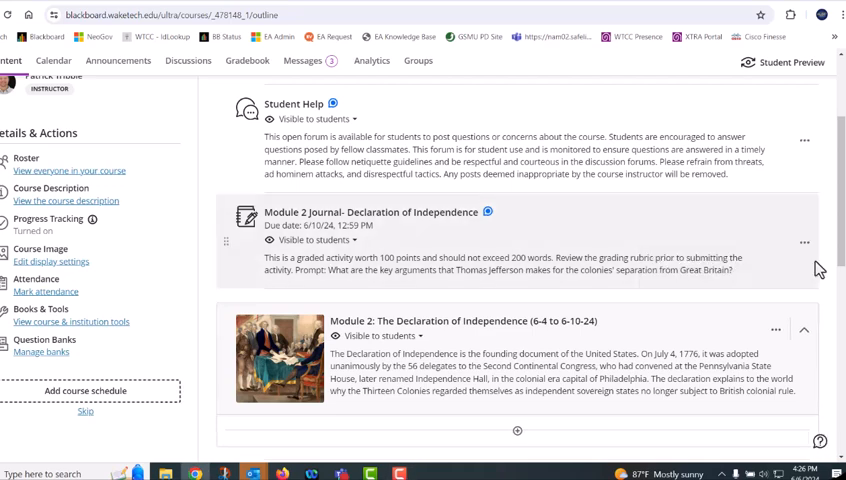
mouse_move(696, 244)
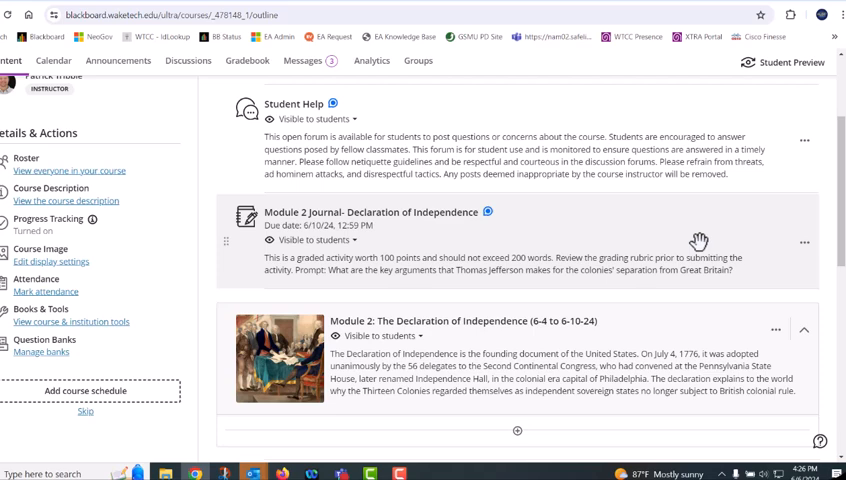
left_click_drag(524, 210, 650, 204)
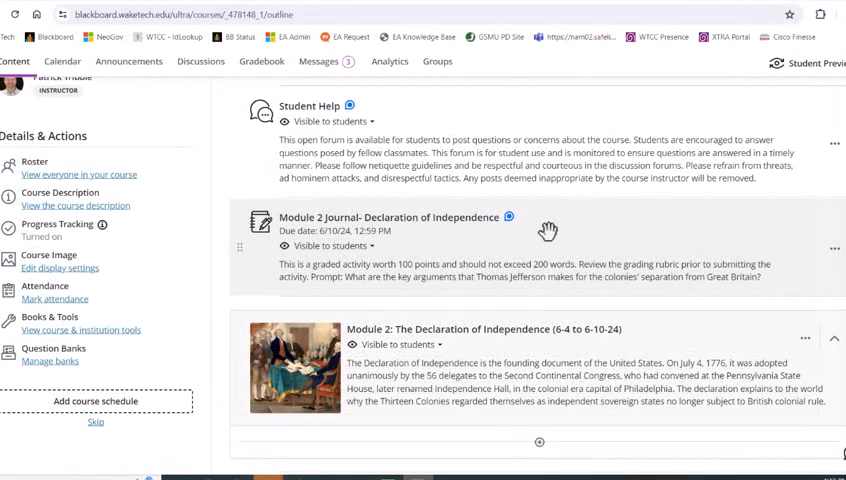
left_click(404, 216)
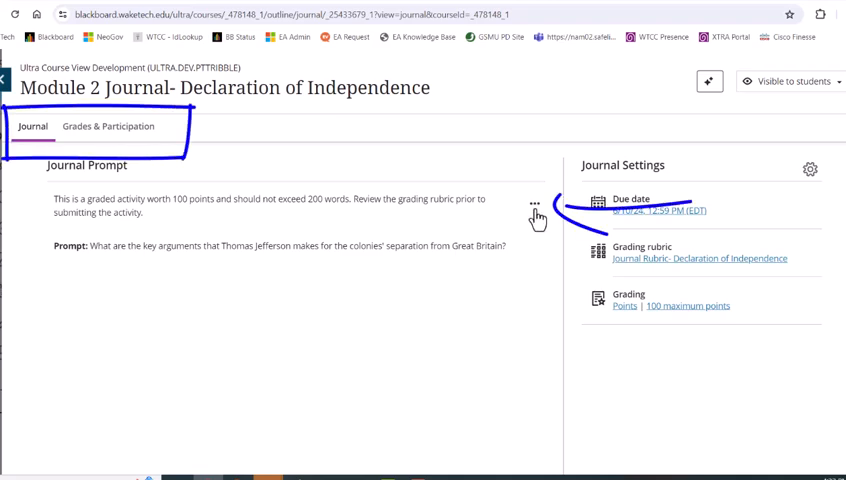
left_click(534, 204)
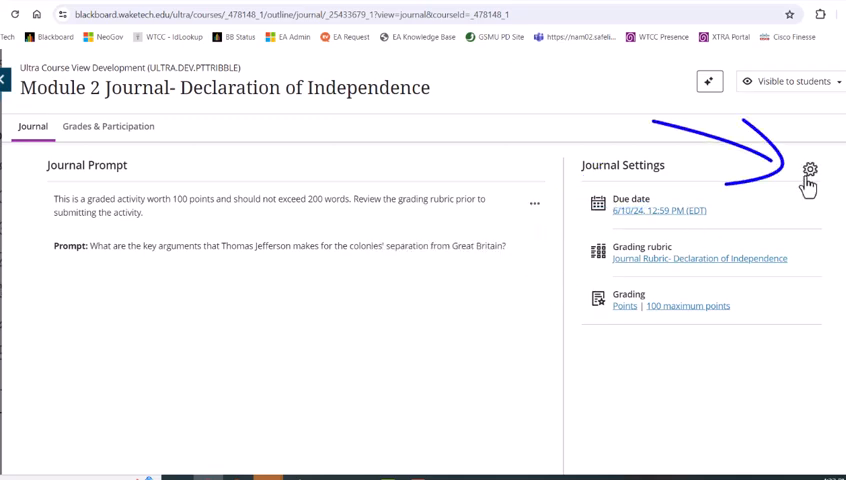
left_click(808, 168)
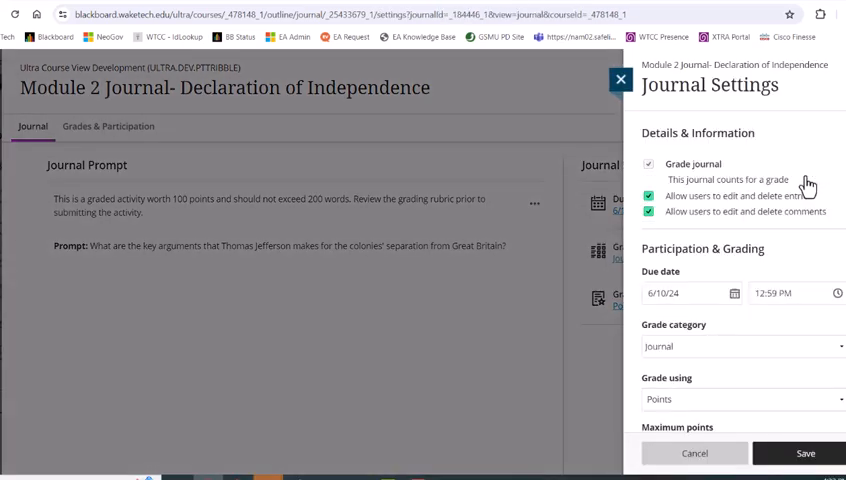
mouse_move(808, 188)
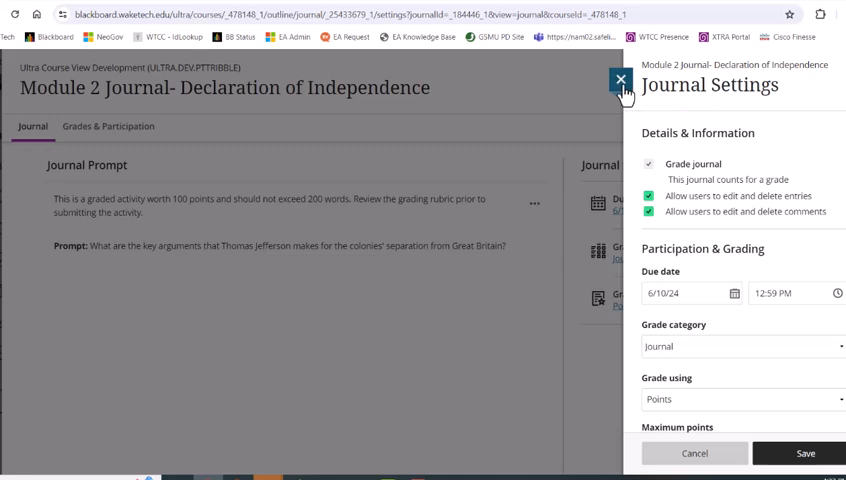
left_click(620, 80)
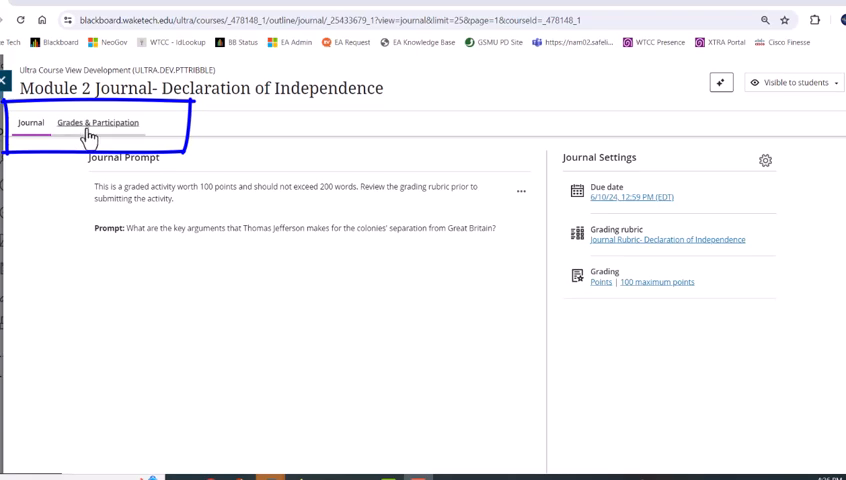
left_click(98, 122)
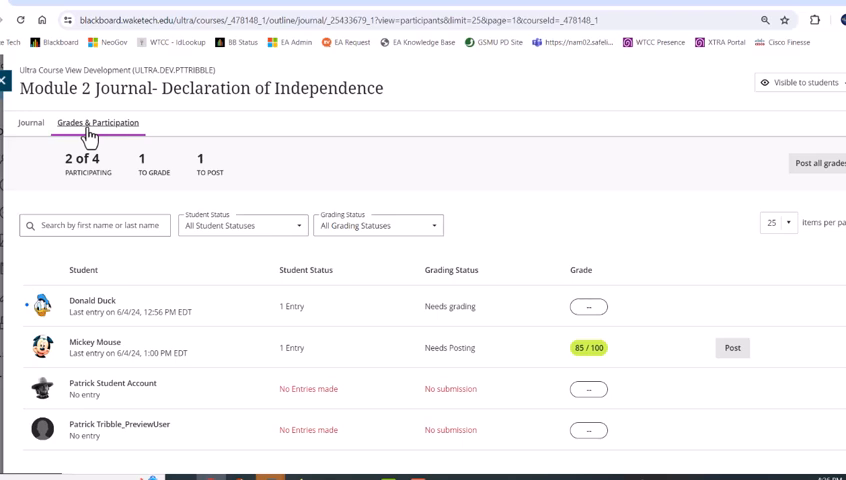
mouse_move(136, 148)
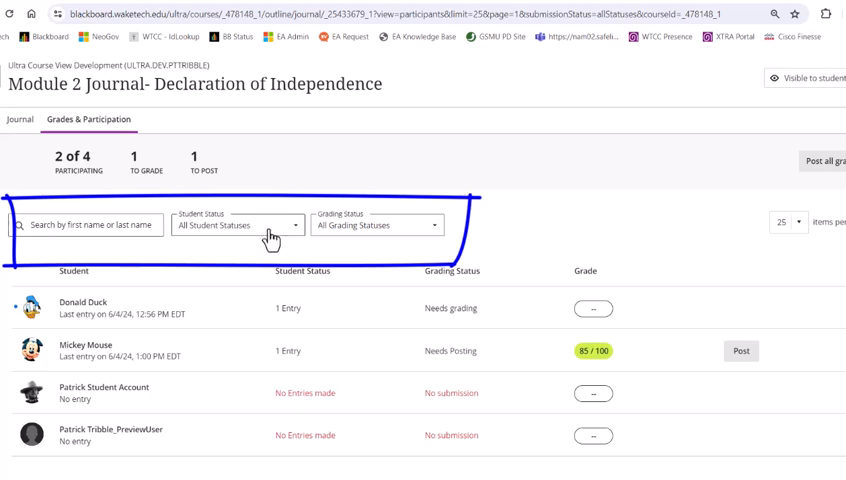
Filter the list to Entry Made, return to All Student Statuses, and check the Grading Status filter.
left_click(238, 224)
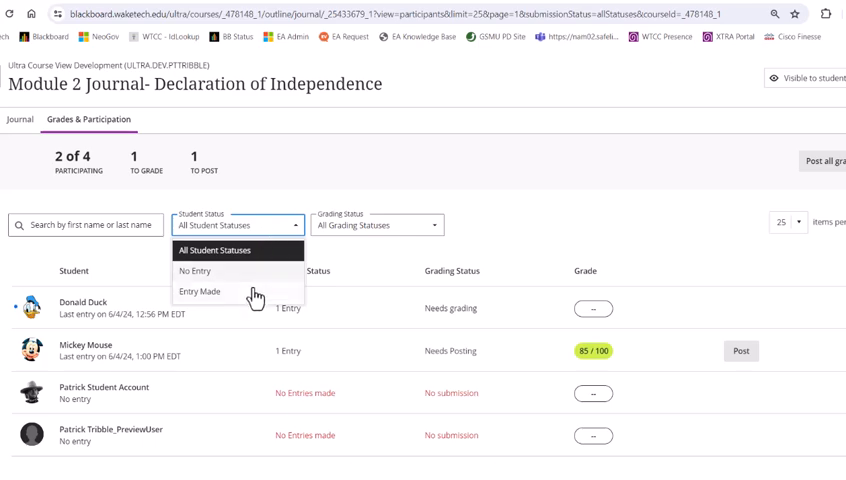
left_click(200, 292)
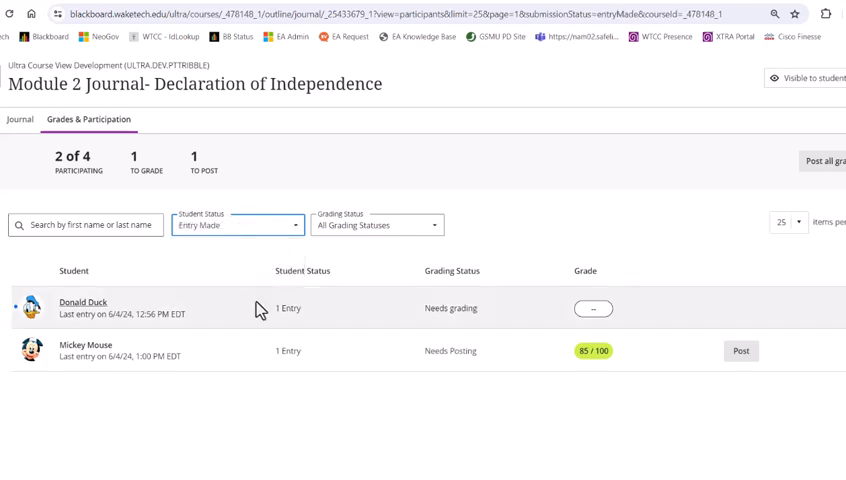
mouse_move(268, 252)
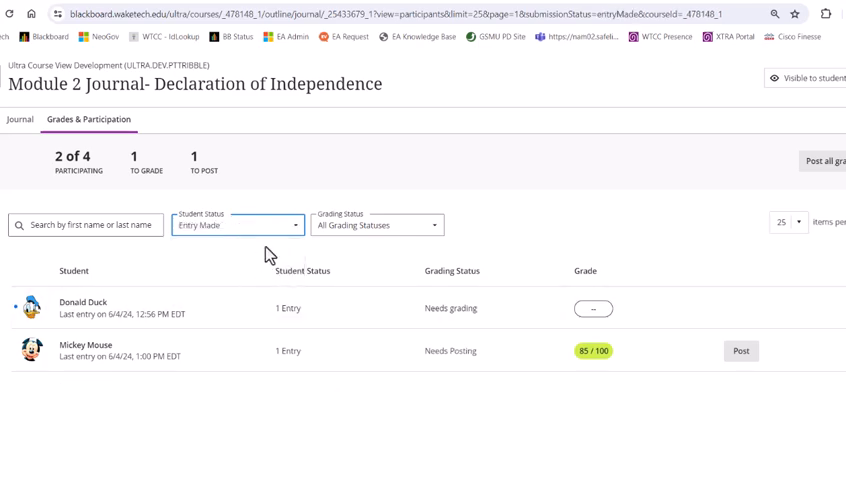
left_click(236, 224)
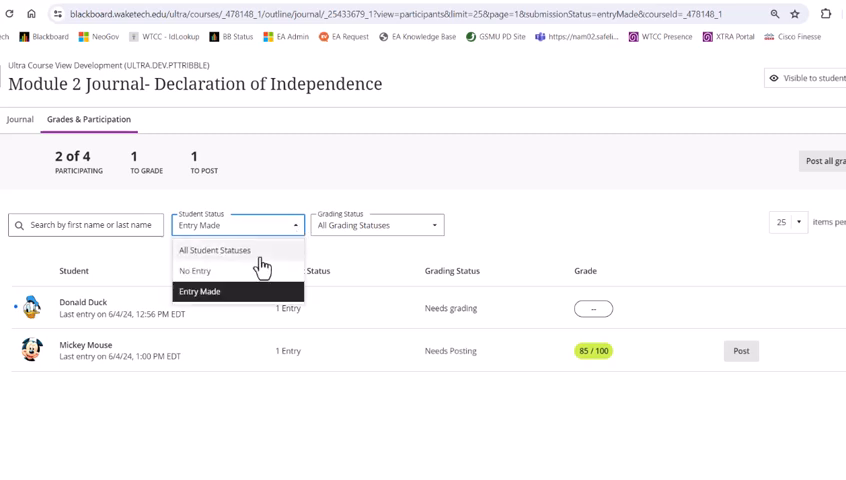
left_click(214, 250)
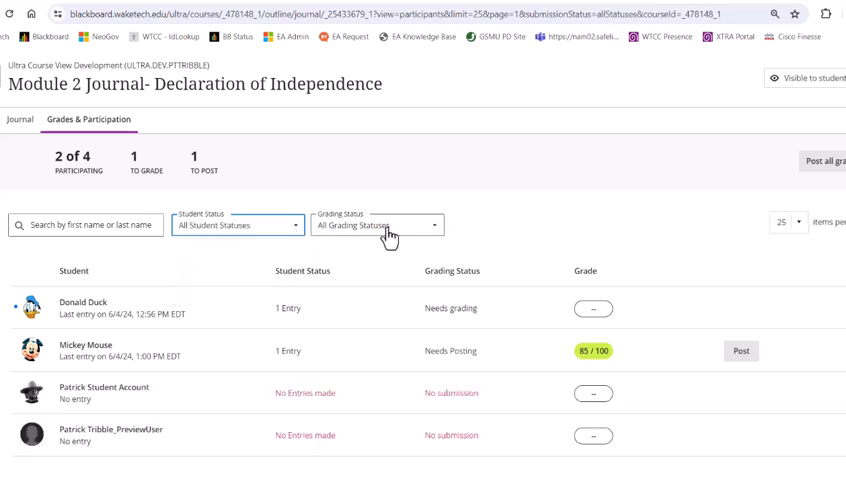
left_click(376, 224)
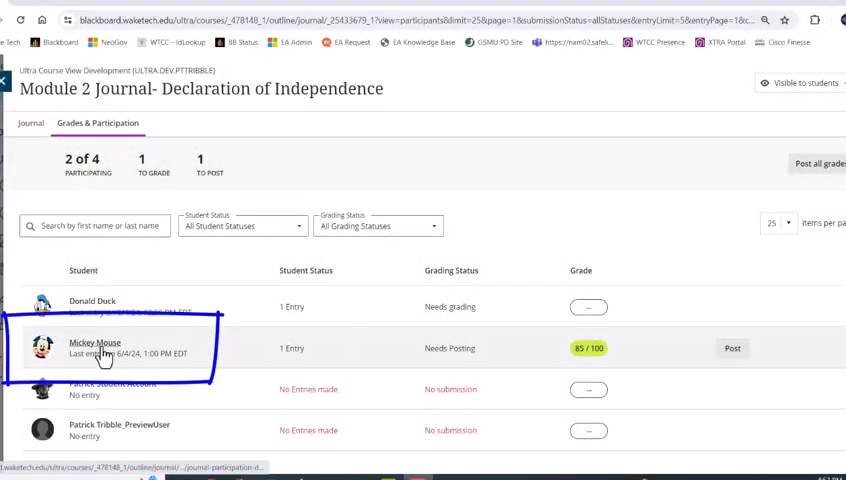
Go into Mickey Mouse's graded journal entry from the list.
left_click(96, 348)
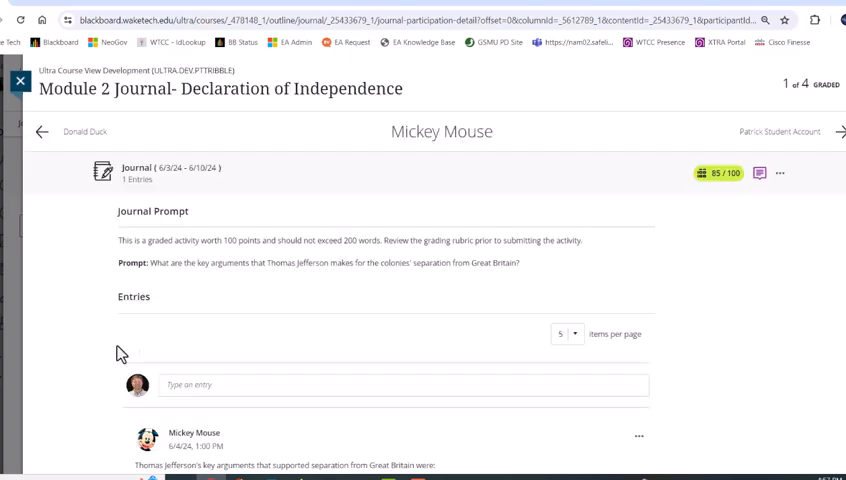
Read the 85/100 feedback about two missed Jefferson arguments, then glance at the entry's extra actions.
scroll("down", 3)
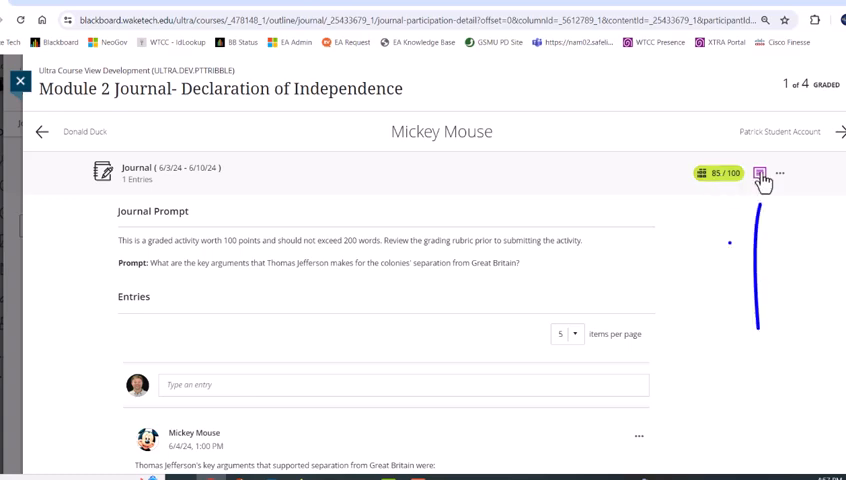
left_click(760, 172)
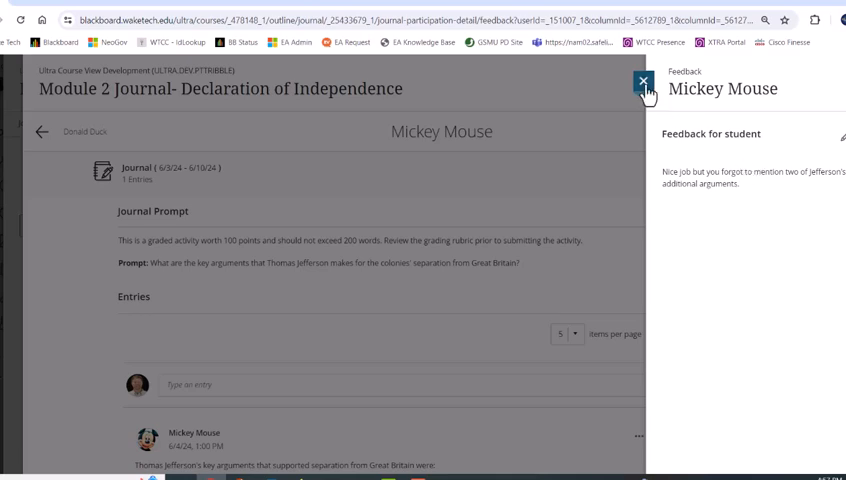
left_click(644, 80)
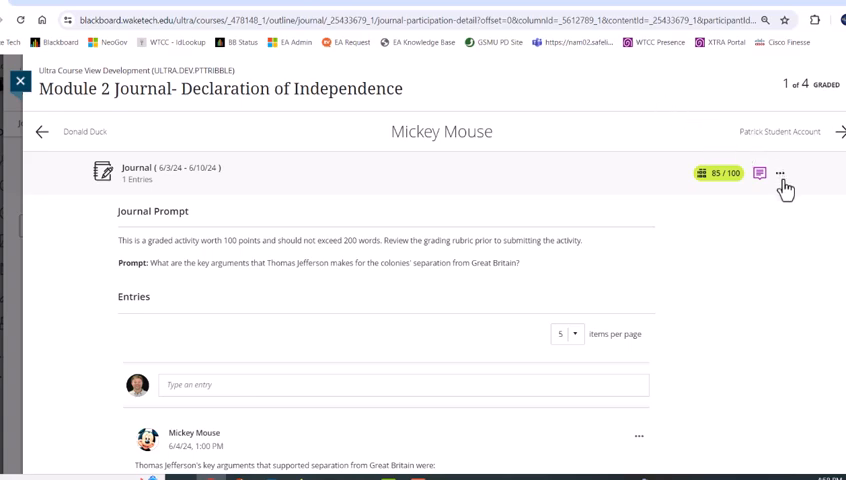
left_click(780, 172)
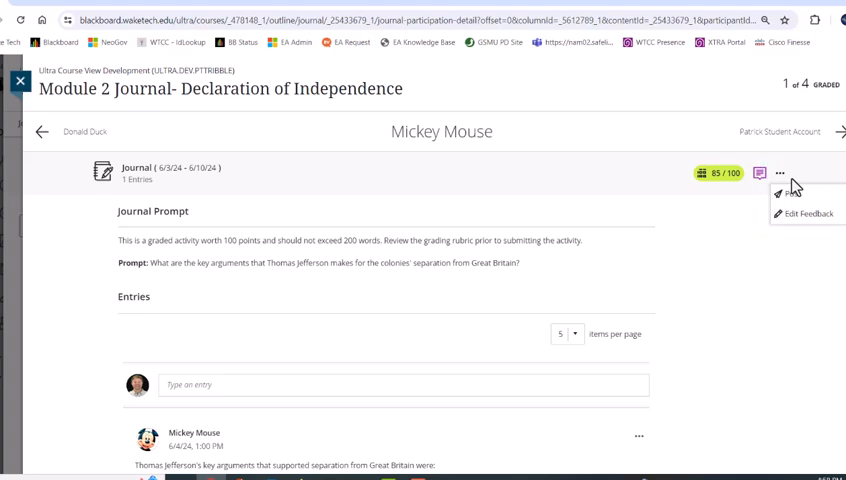
left_click(782, 172)
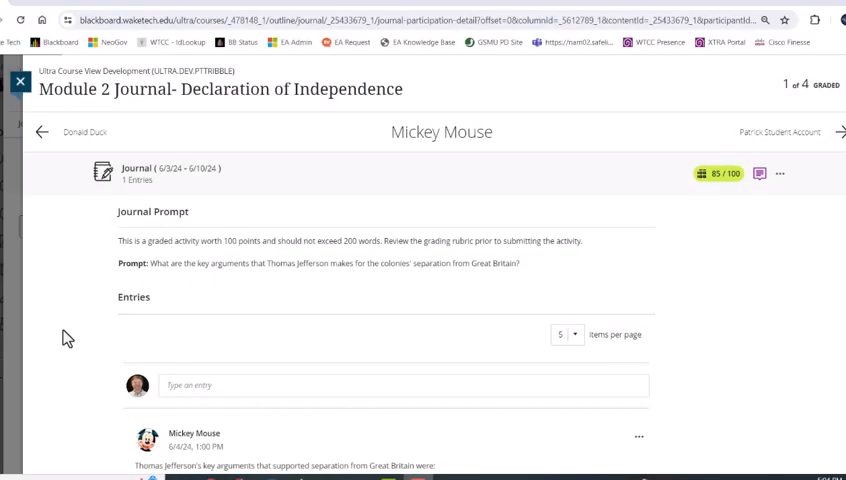
Post a comment on the entry asking which taxes King George levied and show it.
scroll("down", 3)
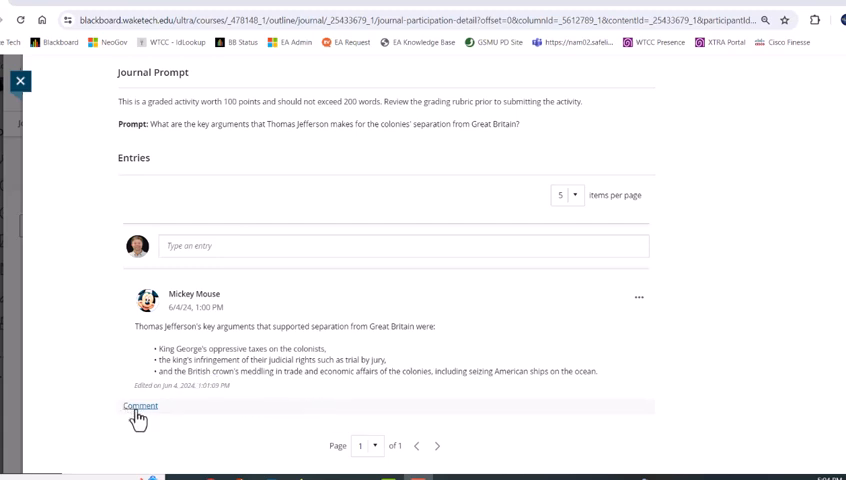
left_click(140, 406)
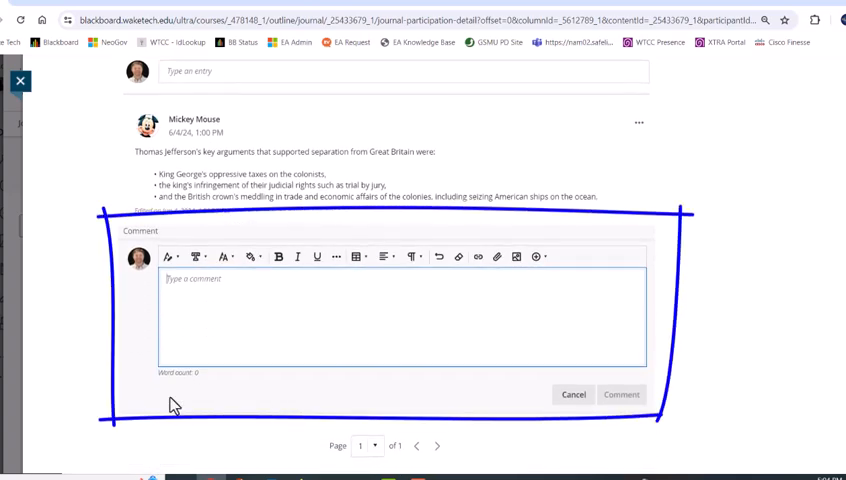
mouse_move(110, 384)
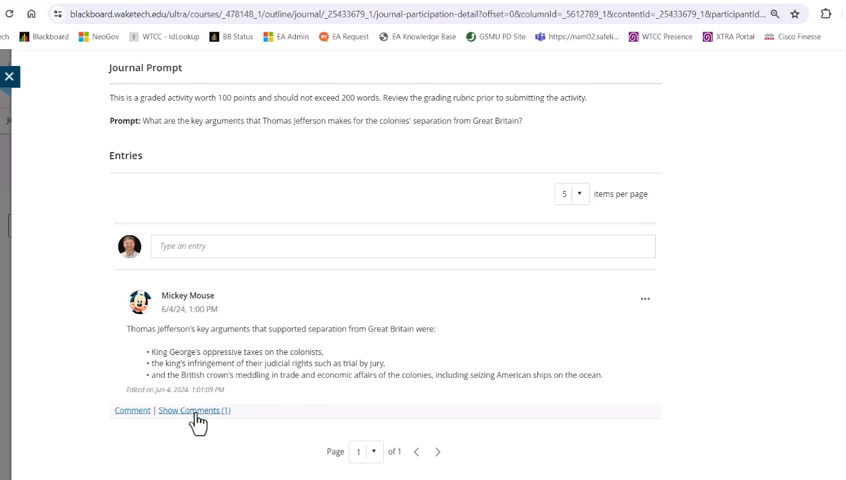
left_click(196, 410)
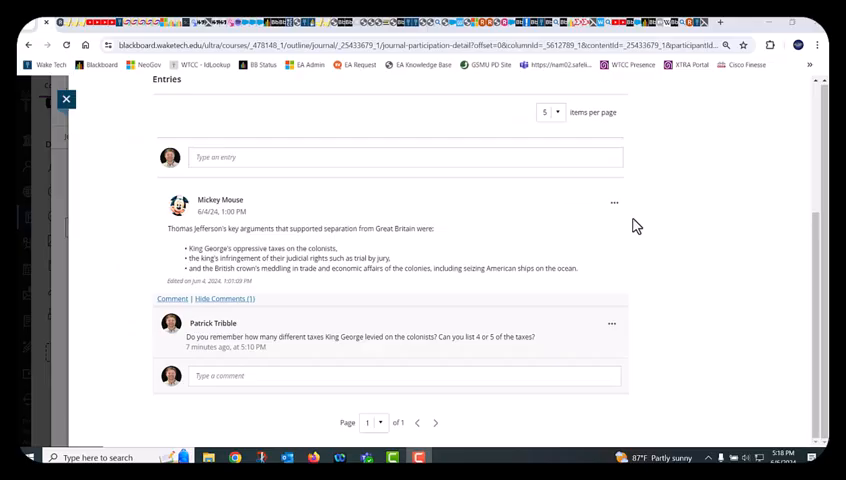
mouse_move(620, 220)
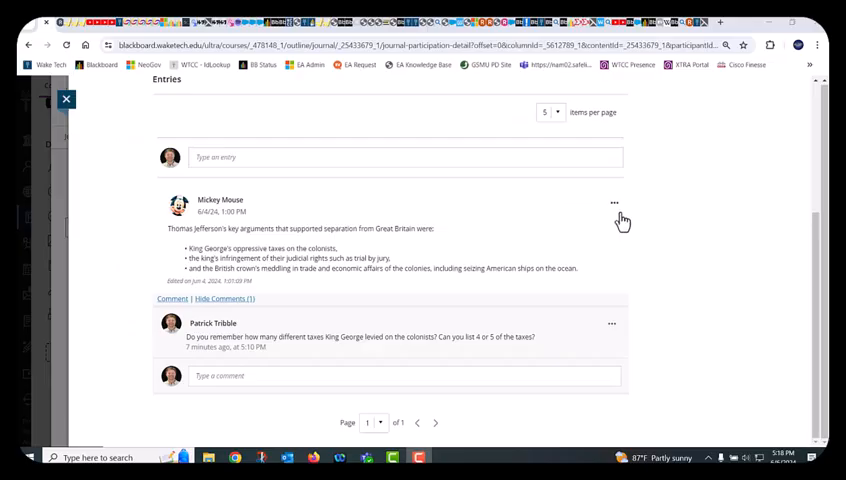
Check the entry's more actions, then return to the Grades & Participation list.
left_click(614, 204)
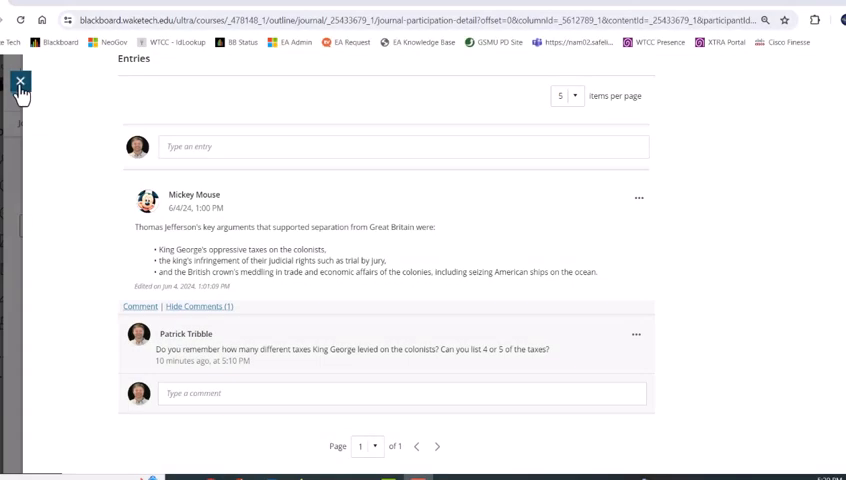
left_click(16, 80)
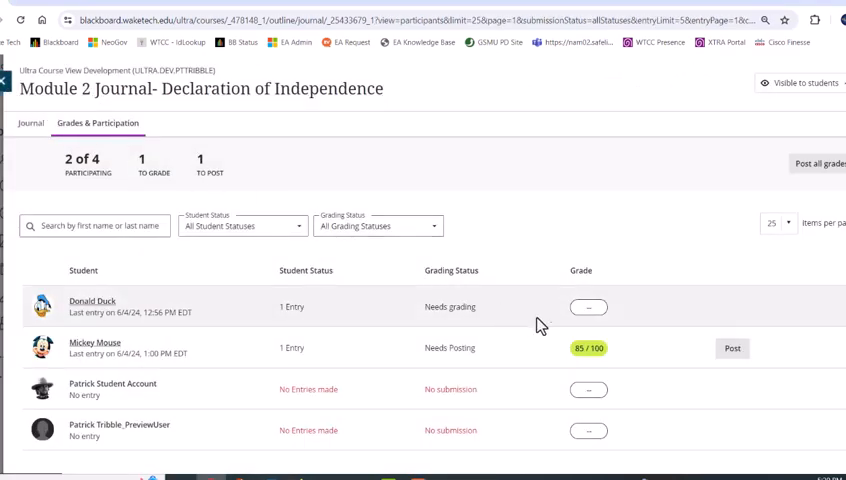